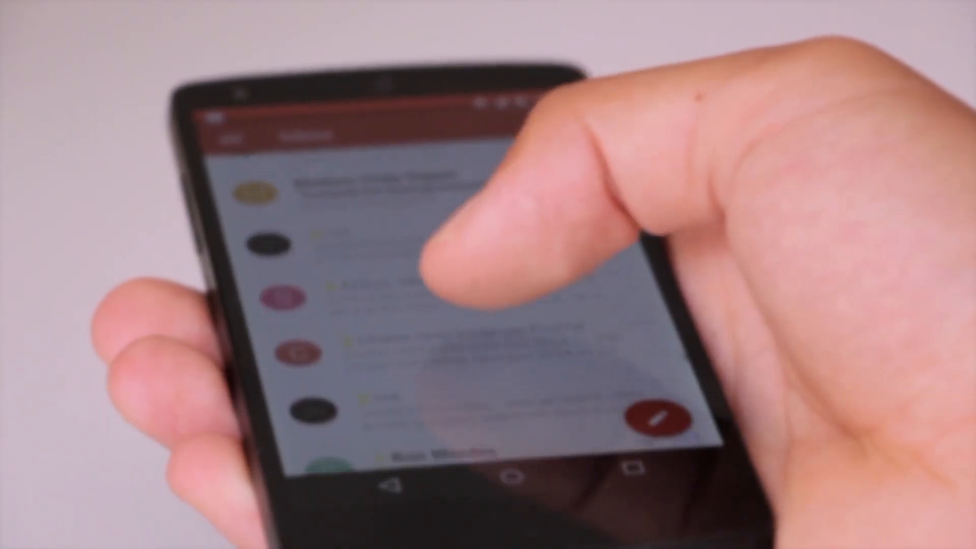
scroll(down, 3)
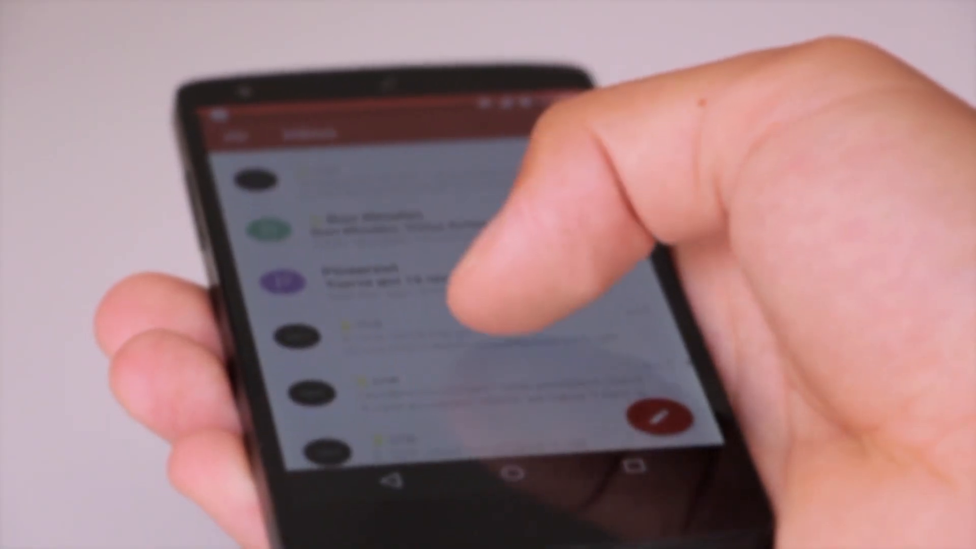